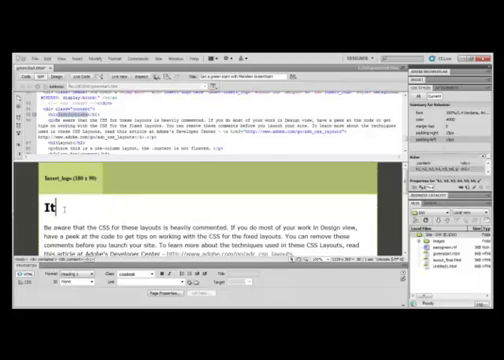
{"action": "type", "text": "'s Easy Be"}
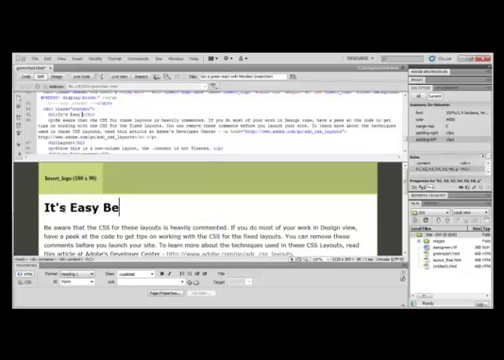
{"action": "type", "text": "ing Green"}
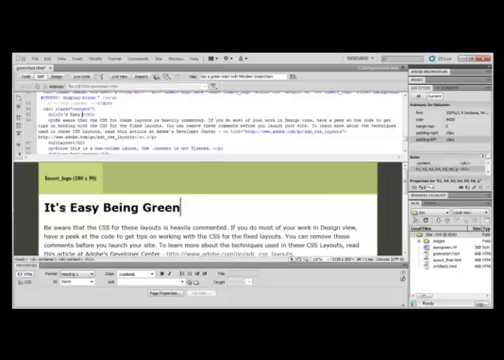
{"action": "type", "text": "with GreenS"}
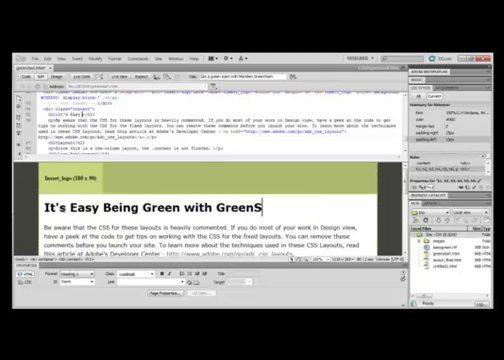
{"action": "type", "text": "tart"}
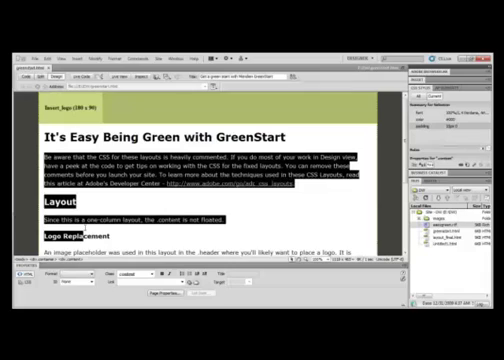
{"action": "scroll", "scroll_direction": "down", "scroll_amount": 3}
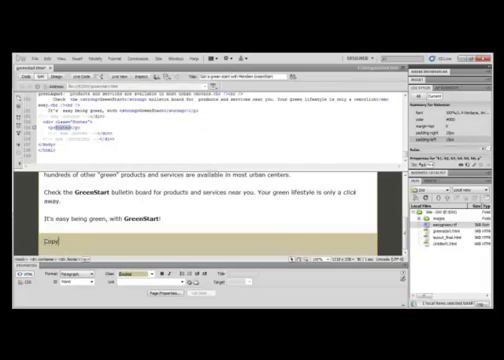
{"action": "type", "text": "Copyright 2011"}
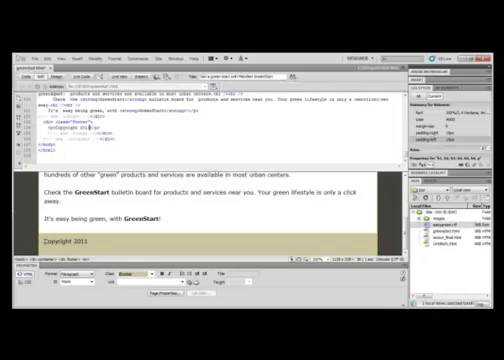
{"action": "type", "text": "Meridian"}
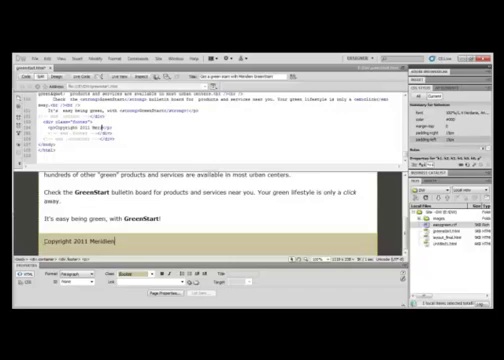
{"action": "type", "text": "GreenStart!"}
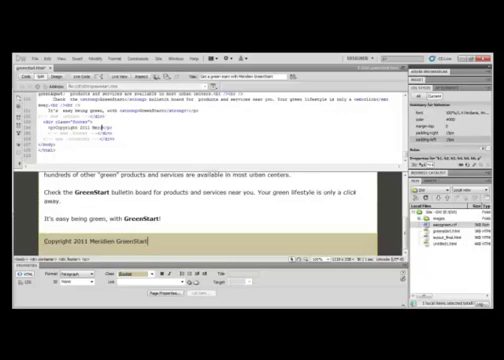
{"action": "type", "text": "All"}
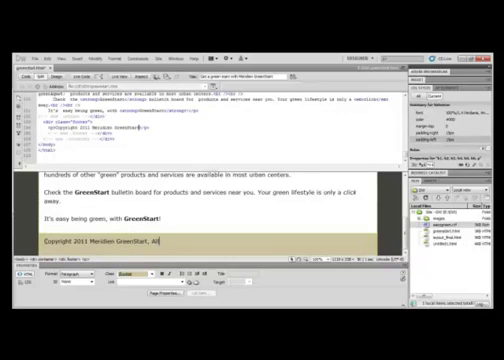